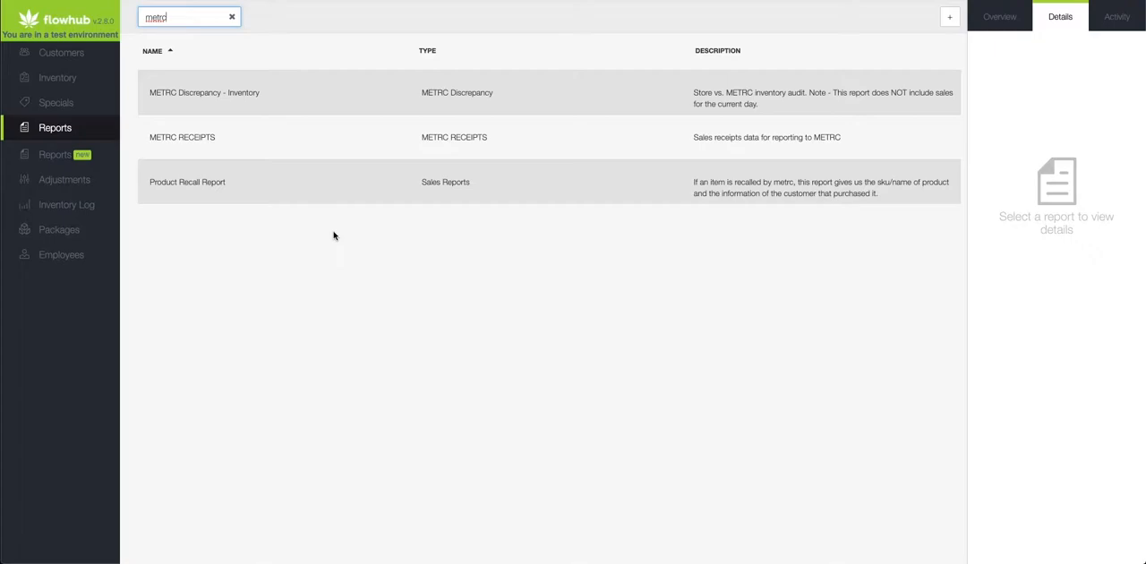
pyautogui.moveTo(314, 199)
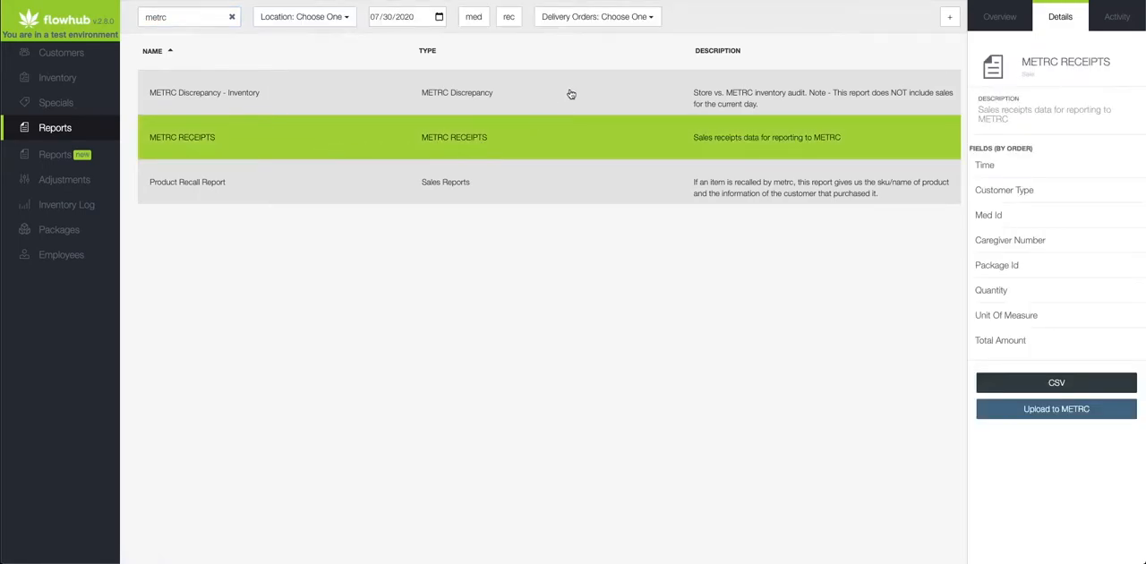
# Step: Open the Delivery Orders dropdown on the METRC RECEIPTS report
pyautogui.click(596, 16)
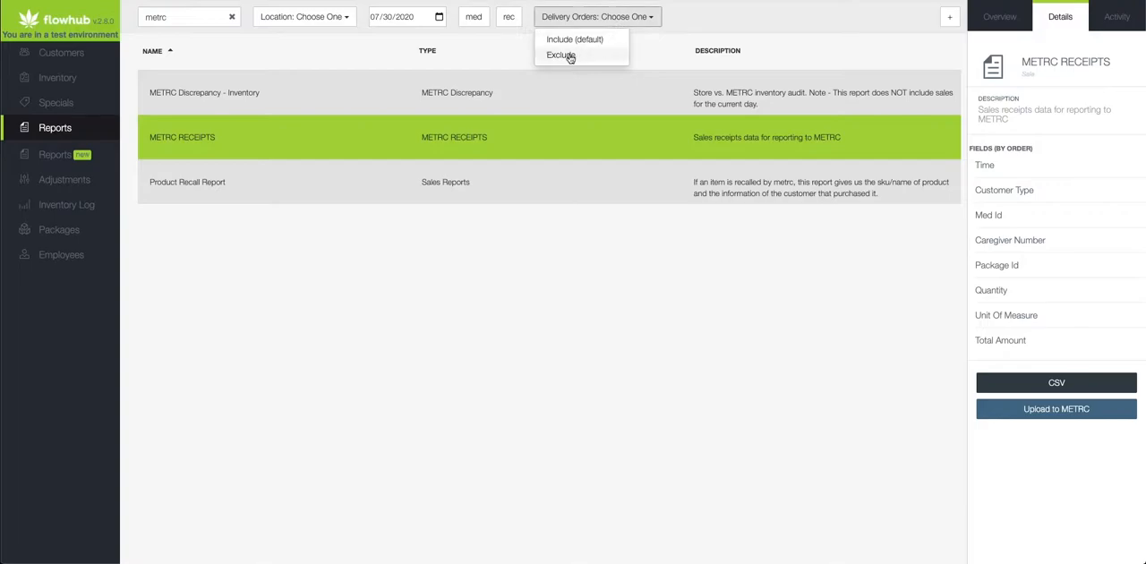
# Step: Choose Exclude in the Delivery Orders dropdown
pyautogui.click(559, 55)
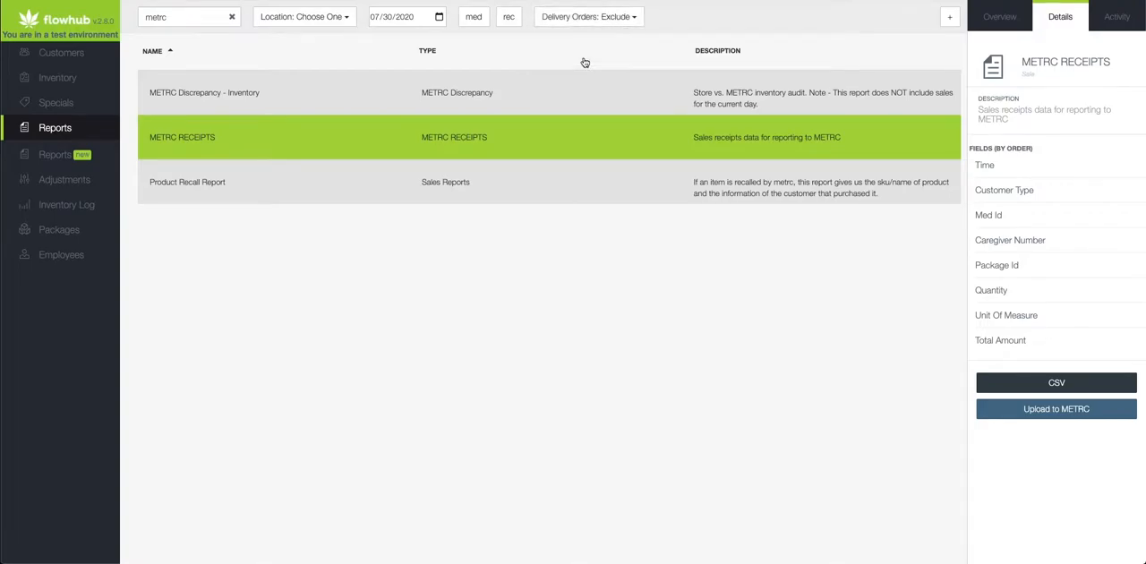
pyautogui.moveTo(729, 222)
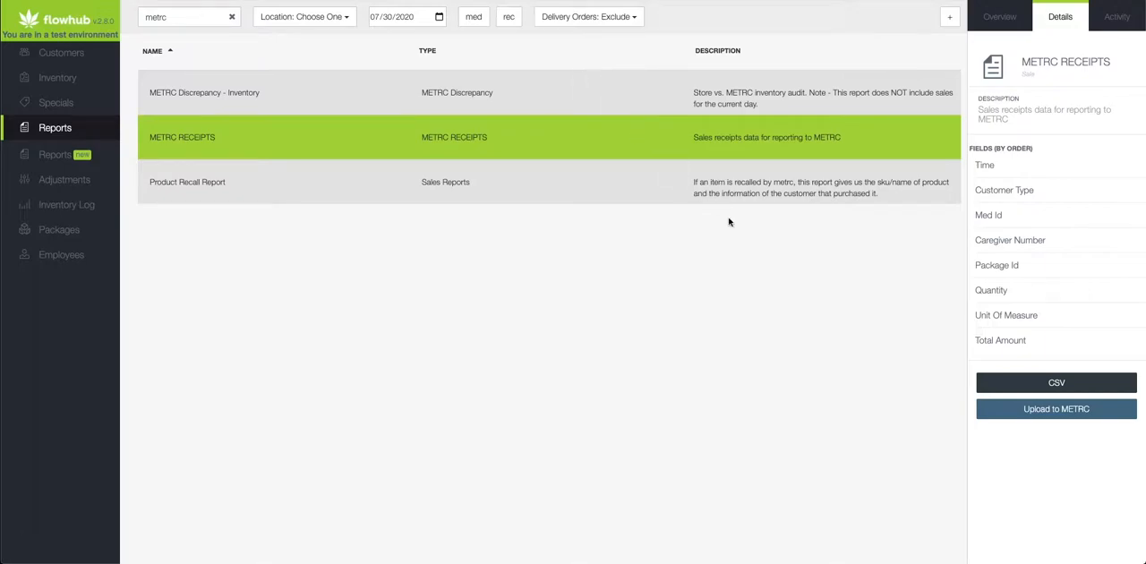
pyautogui.moveTo(1056, 409)
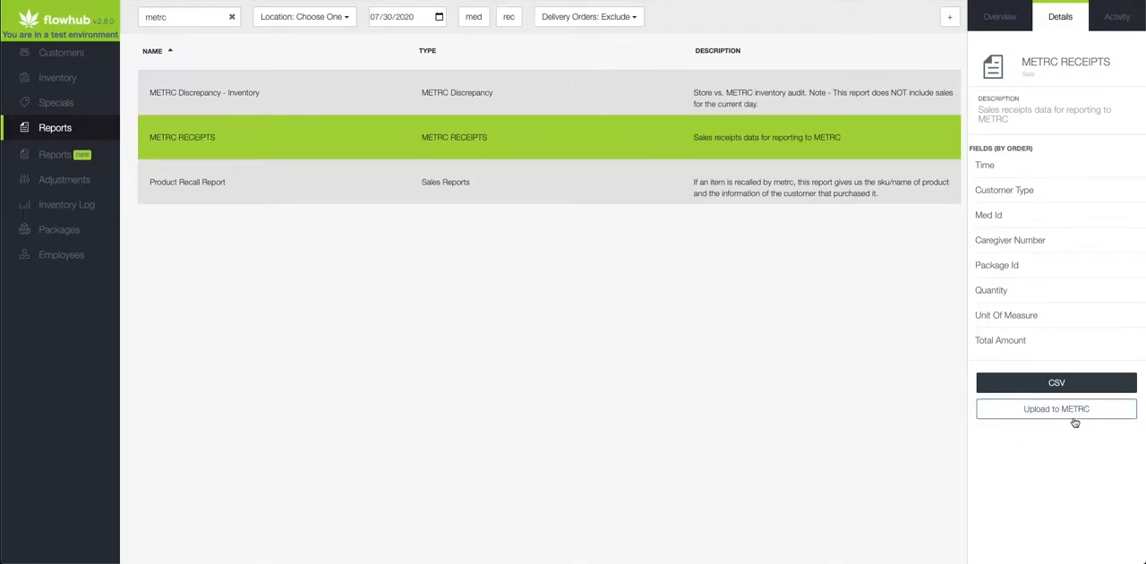
pyautogui.moveTo(1056, 420)
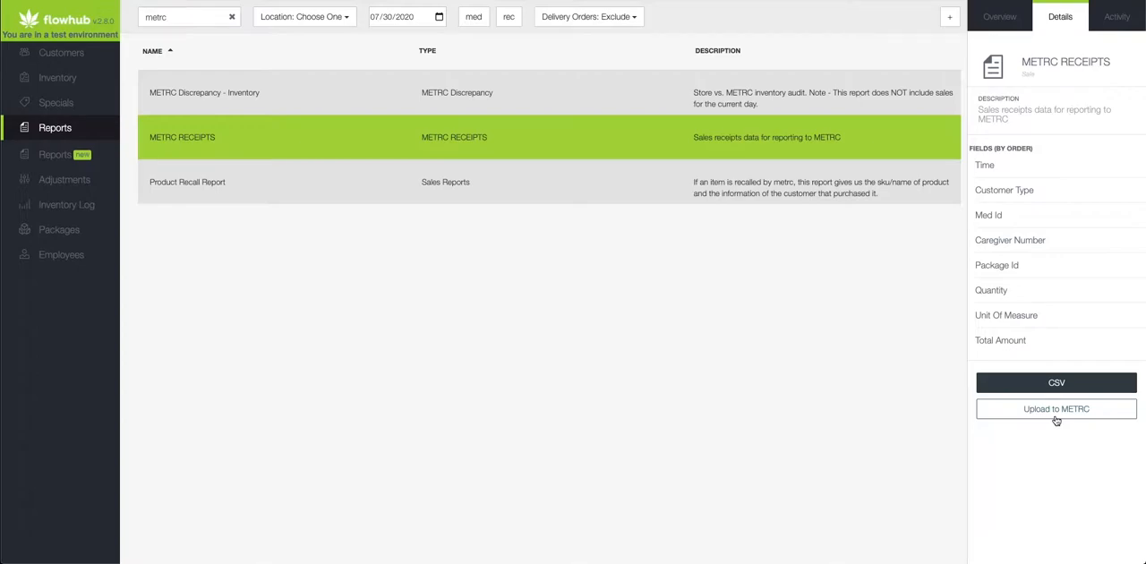
pyautogui.click(1055, 408)
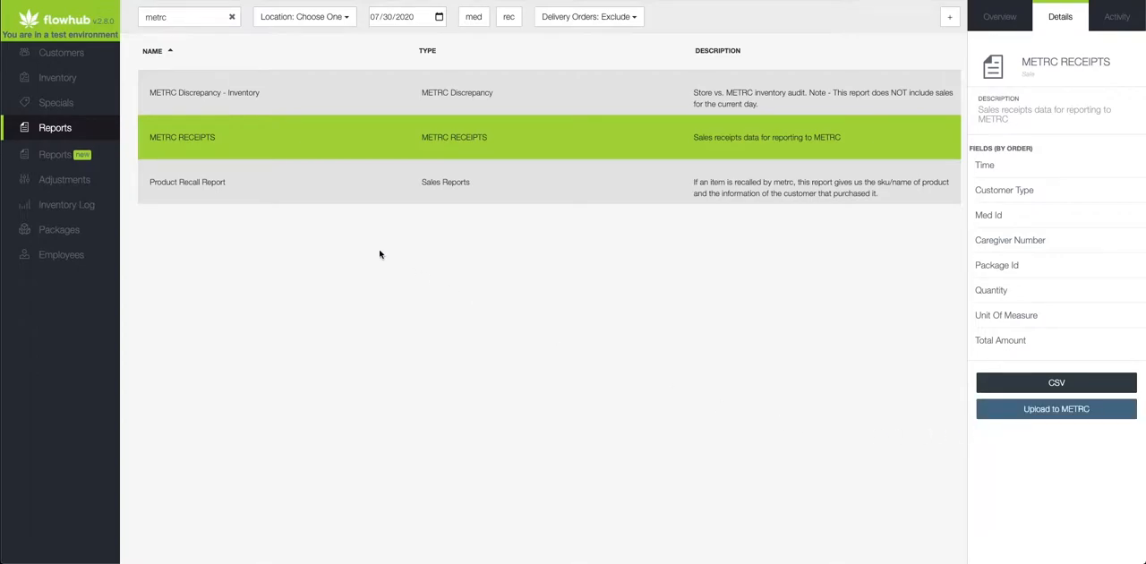
pyautogui.moveTo(102, 143)
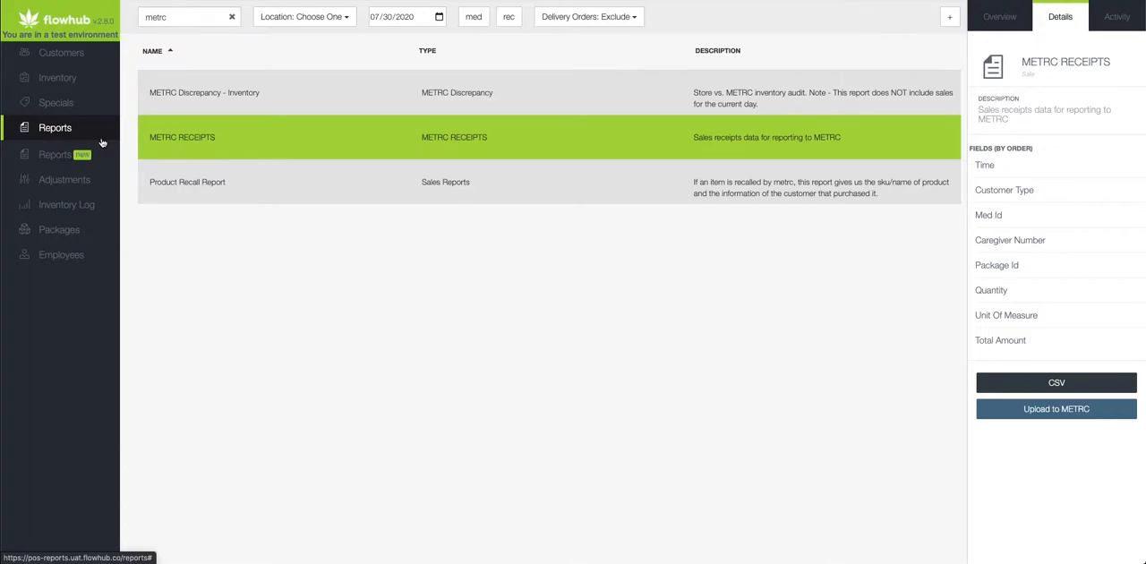
pyautogui.moveTo(215, 155)
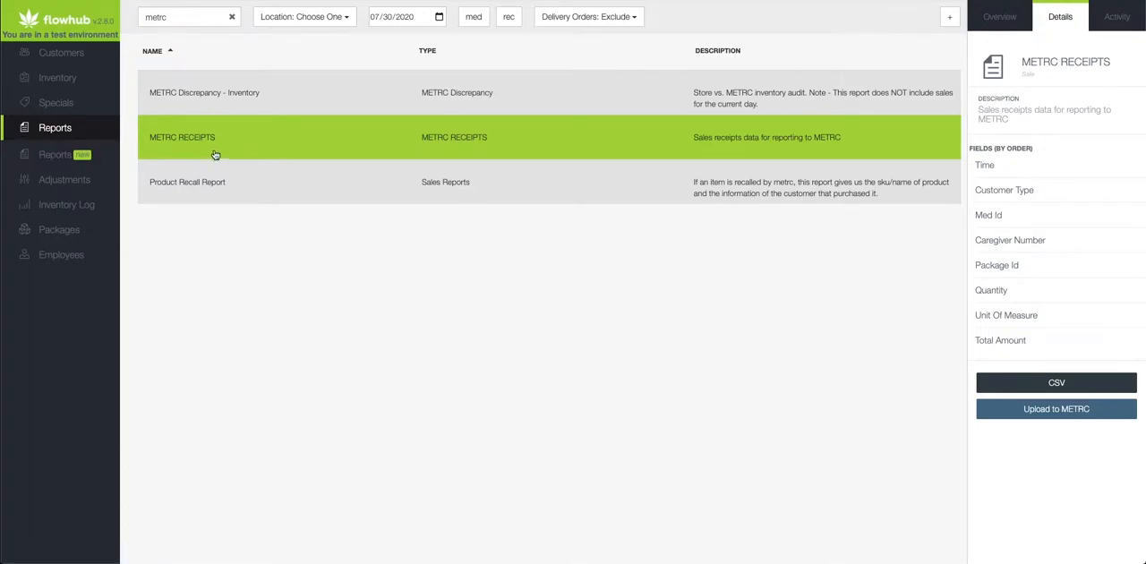
pyautogui.moveTo(589, 32)
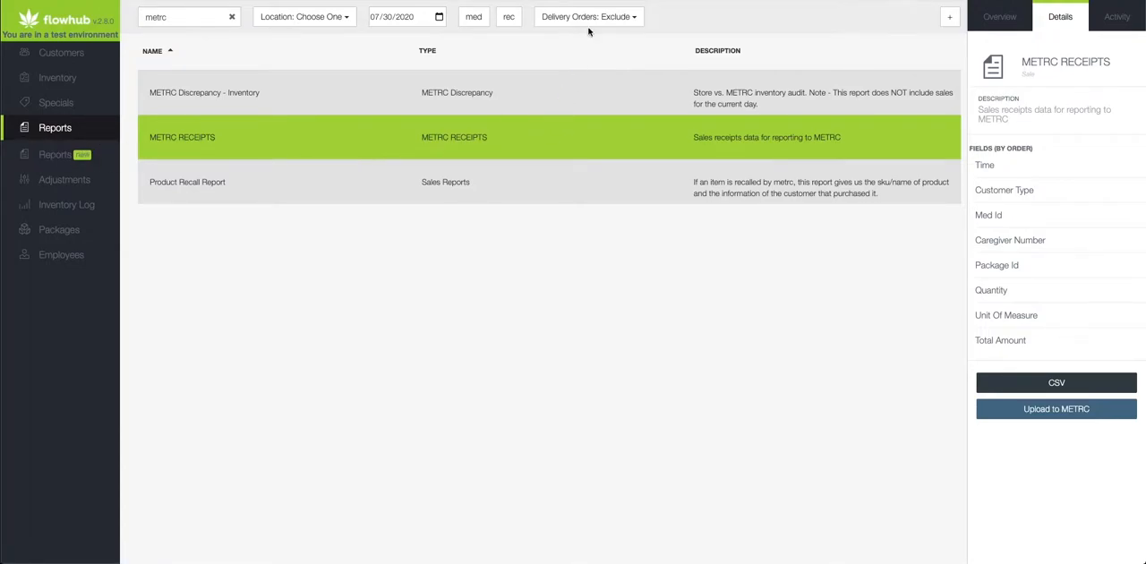
pyautogui.click(587, 16)
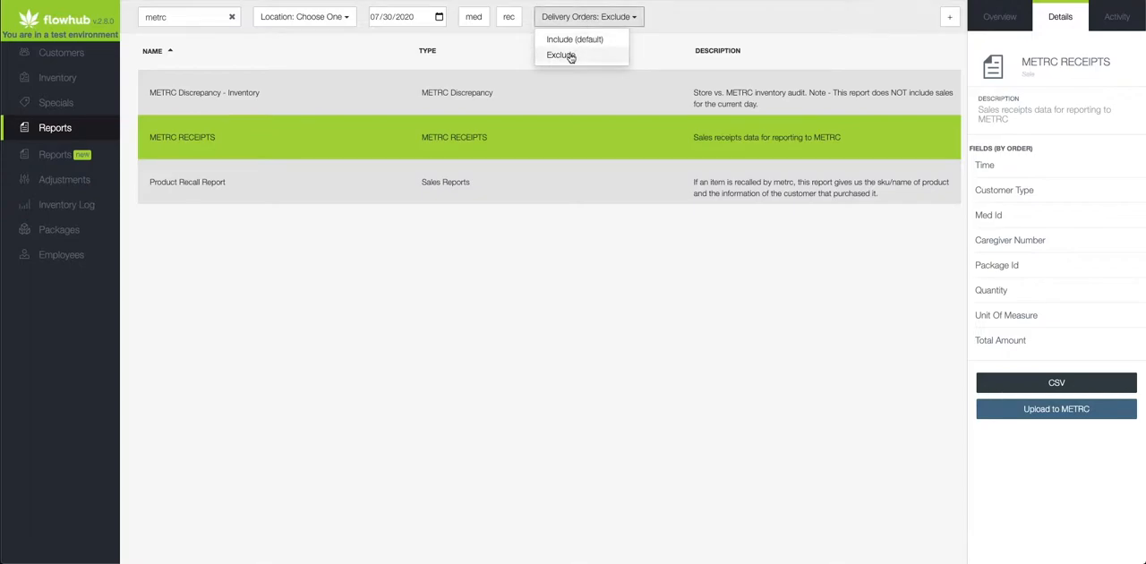
pyautogui.click(560, 55)
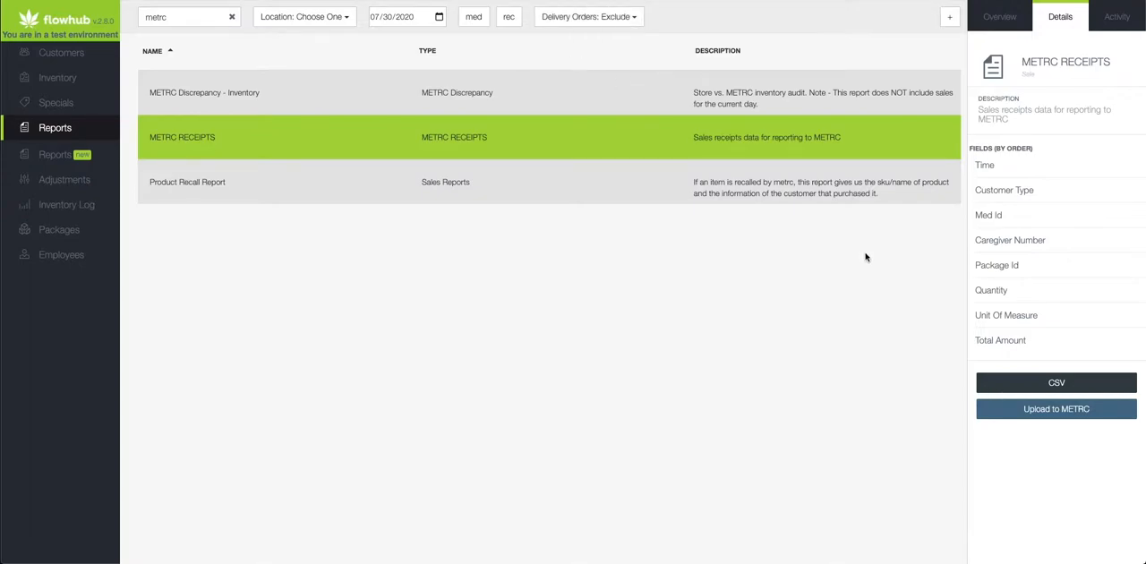